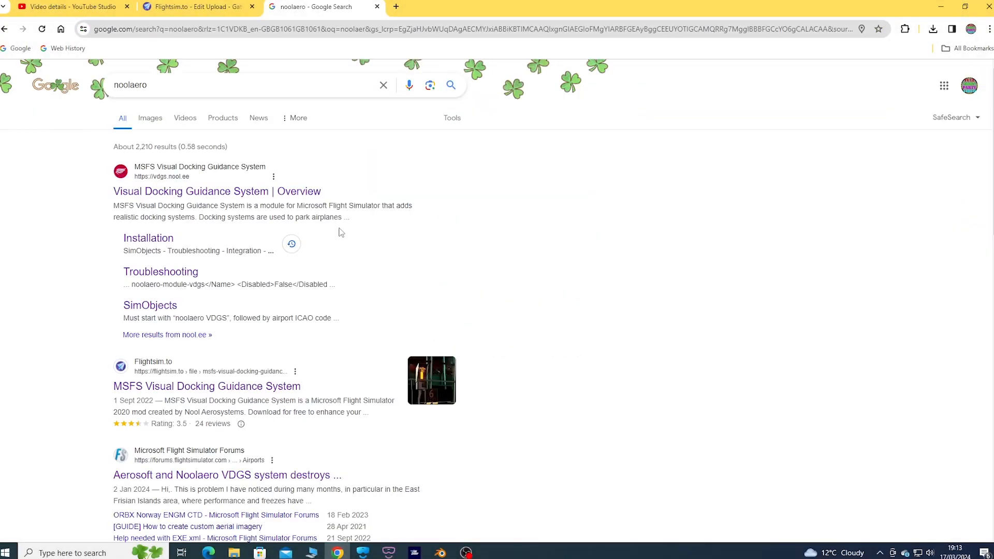
# - Open the 'Visual Docking Guidance System | Overview' result from the noolaero search
pyautogui.click(216, 191)
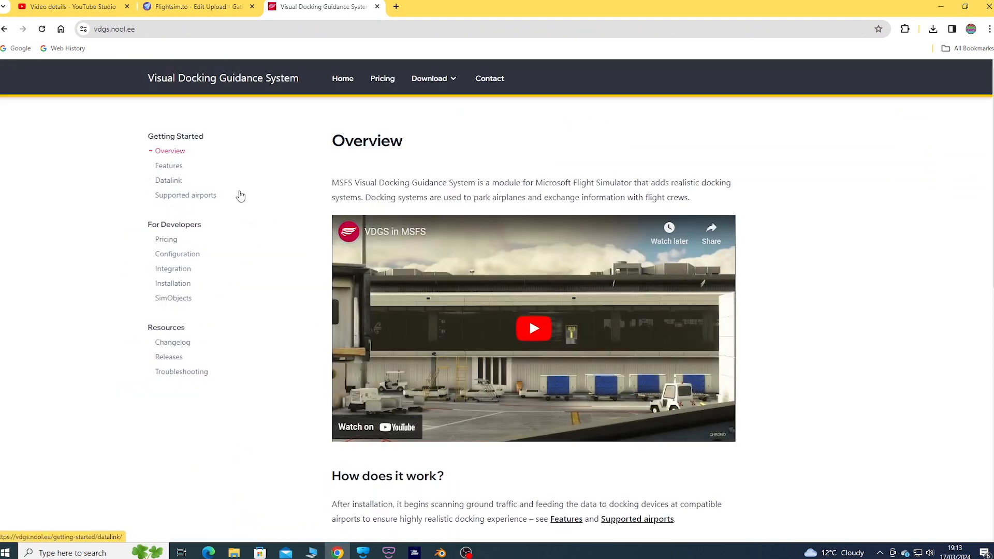
pyautogui.moveTo(197, 206)
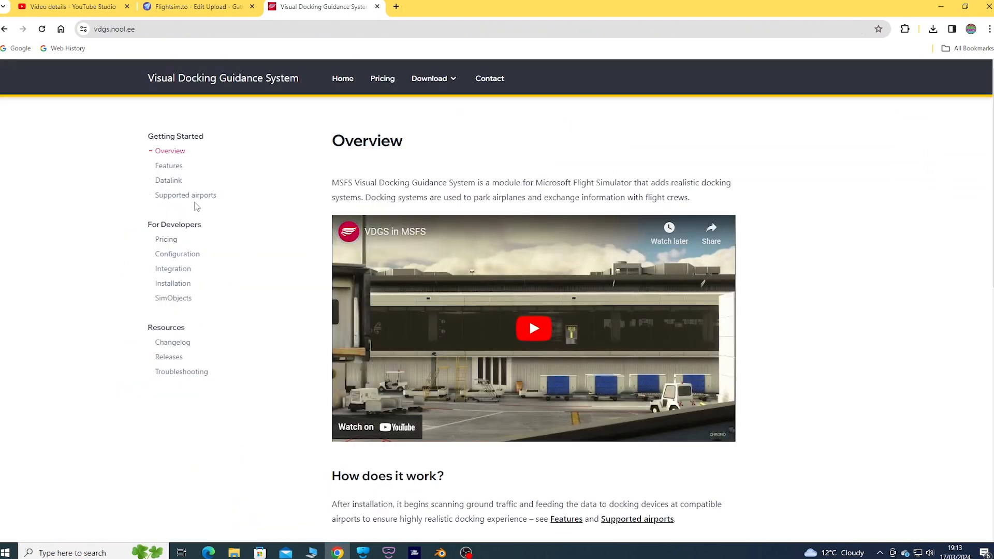
# - Show the Supported airports map and London Gatwick's docking device details
pyautogui.click(186, 195)
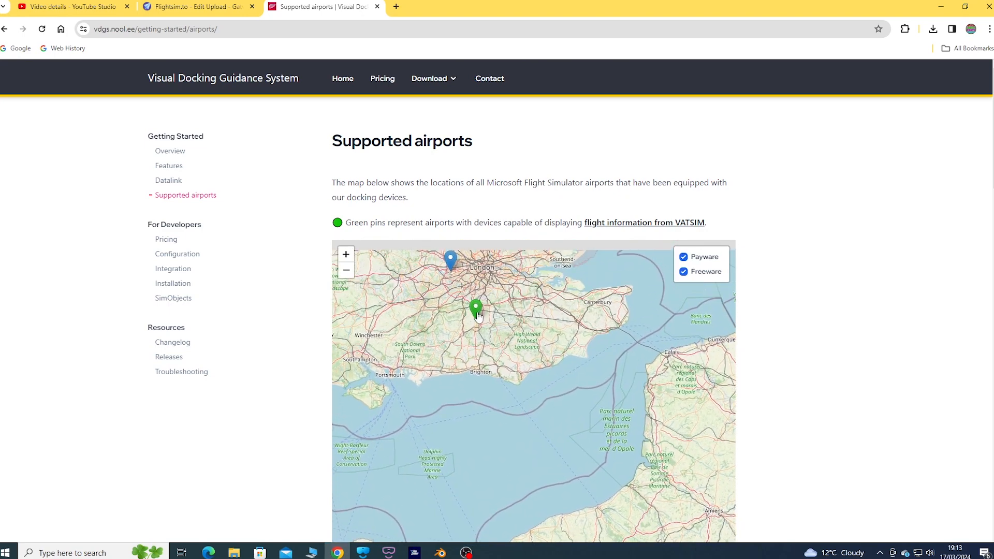
pyautogui.click(477, 311)
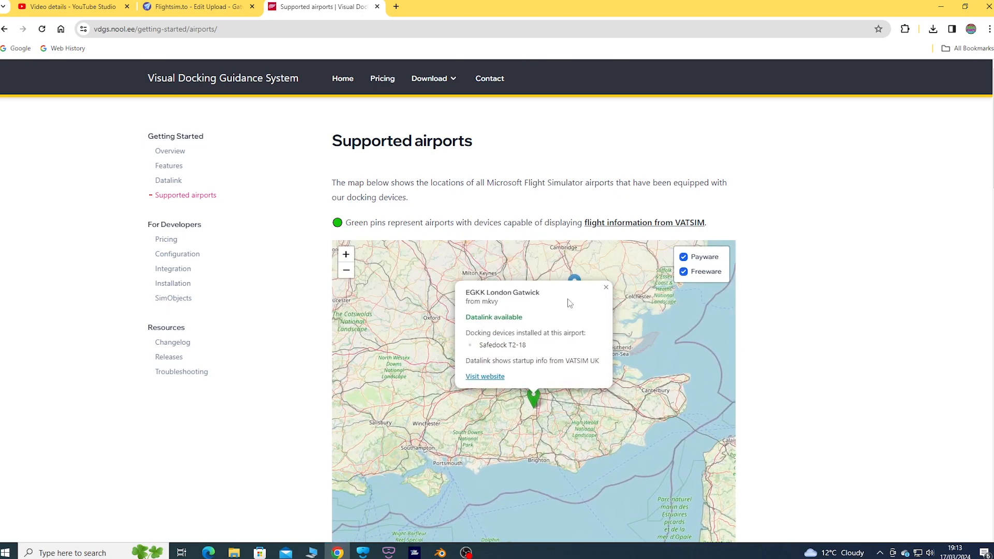
pyautogui.moveTo(586, 350)
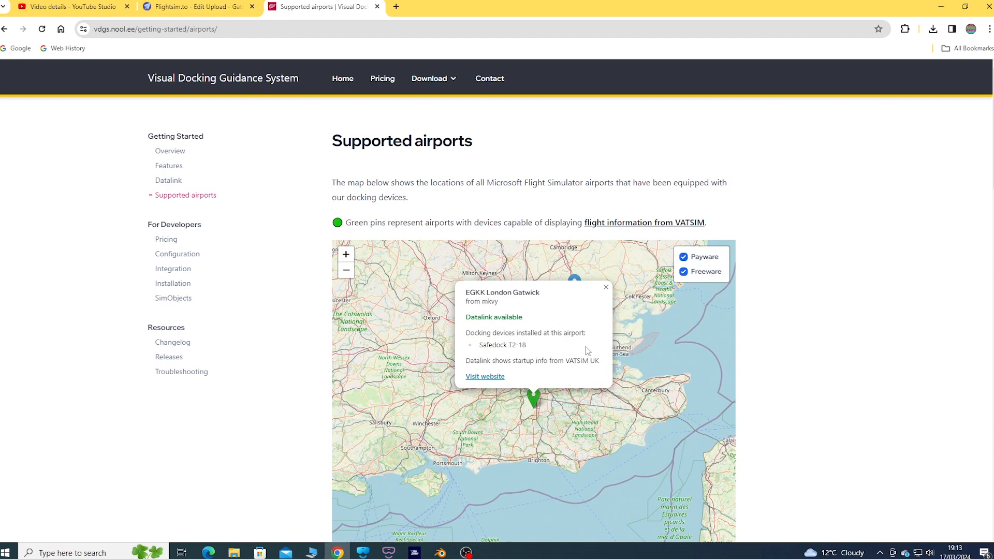
pyautogui.moveTo(485, 376)
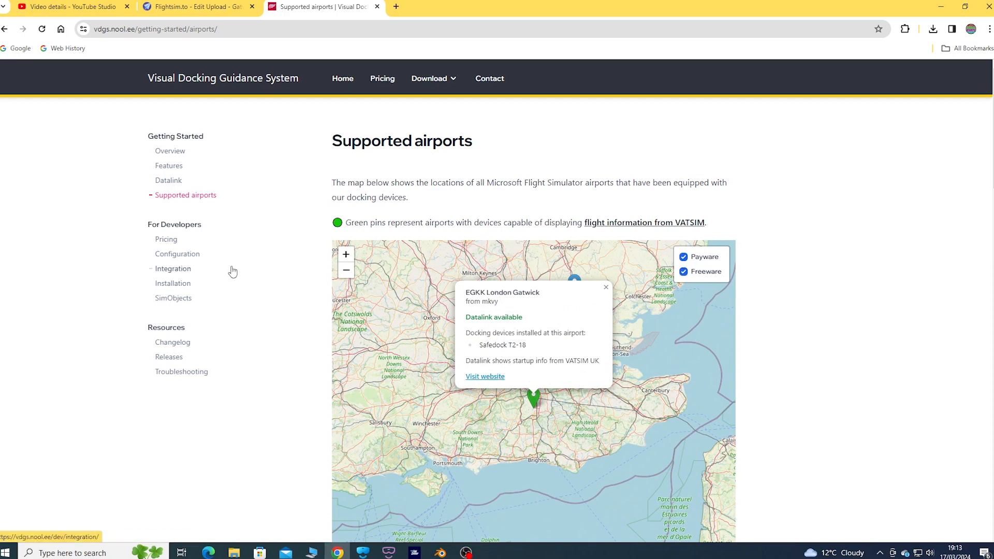
# - Read through the Installation page and follow its Releases link
pyautogui.click(173, 283)
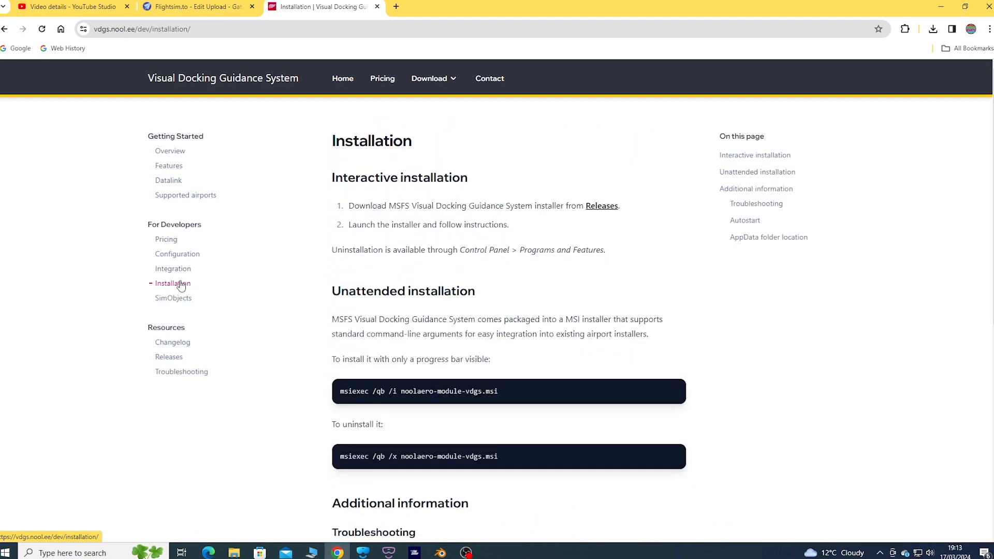
pyautogui.moveTo(258, 256)
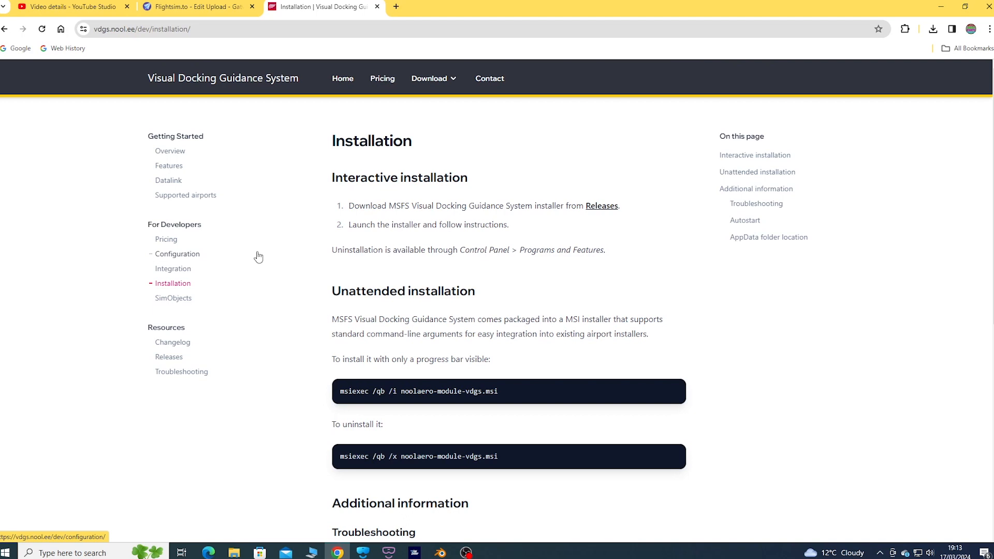
pyautogui.moveTo(547, 230)
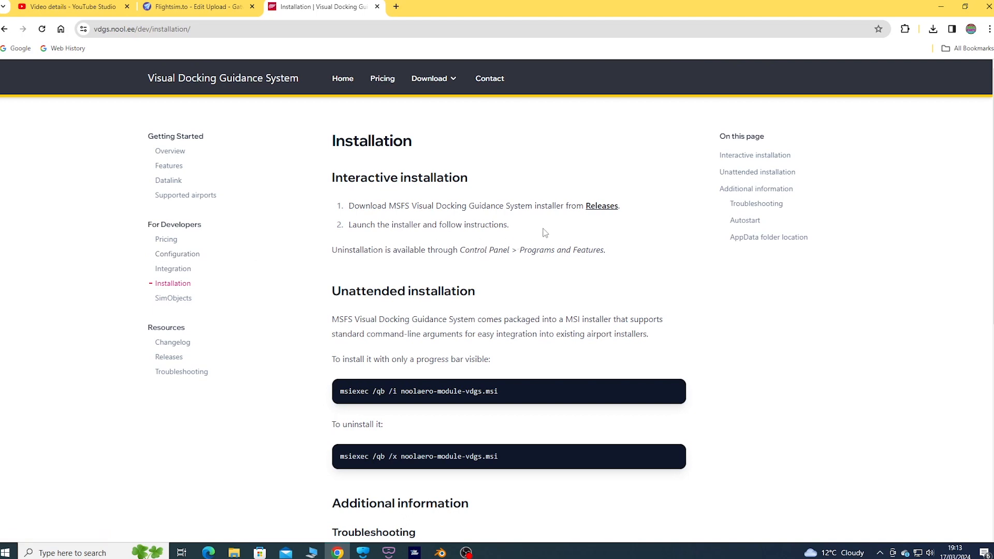
pyautogui.scroll(-3)
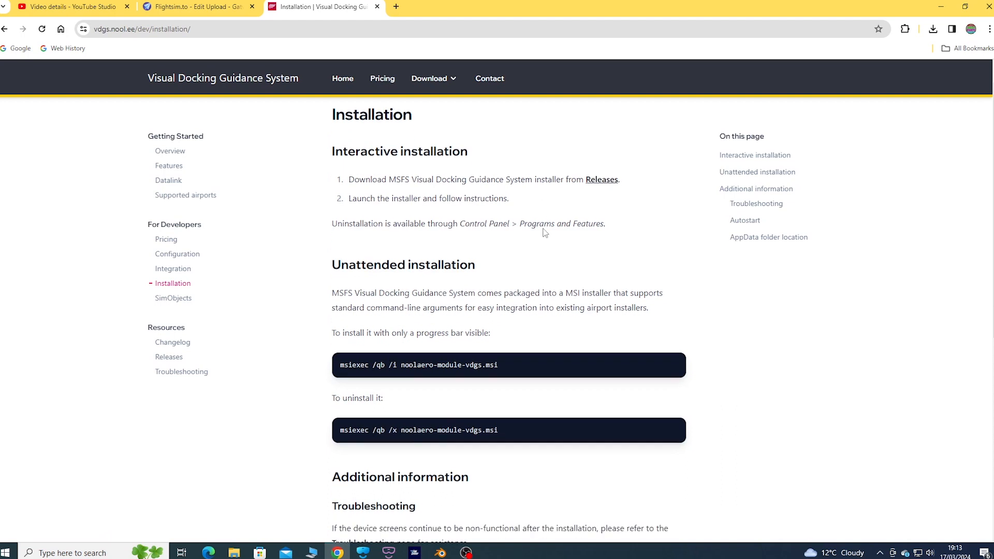
pyautogui.scroll(3)
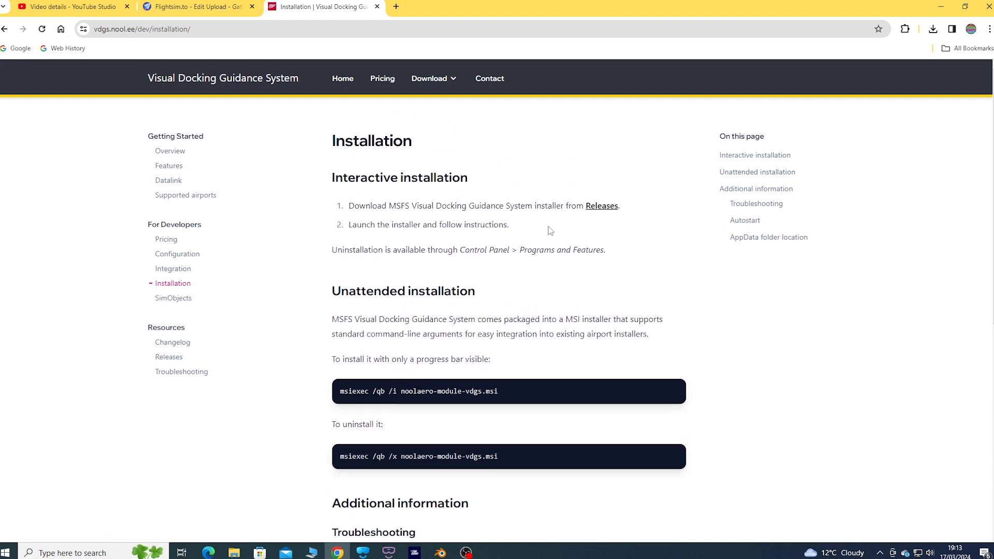
pyautogui.moveTo(602, 205)
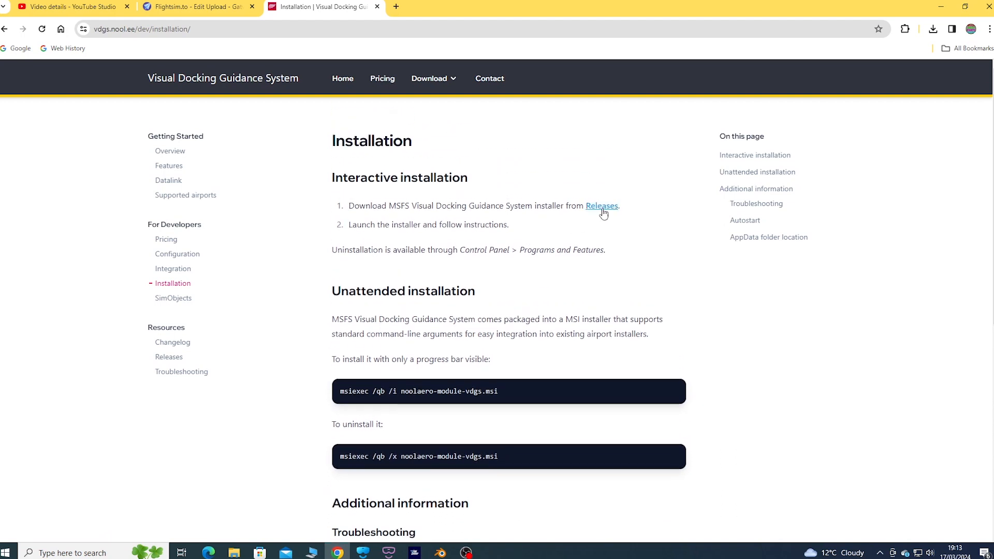
pyautogui.click(601, 205)
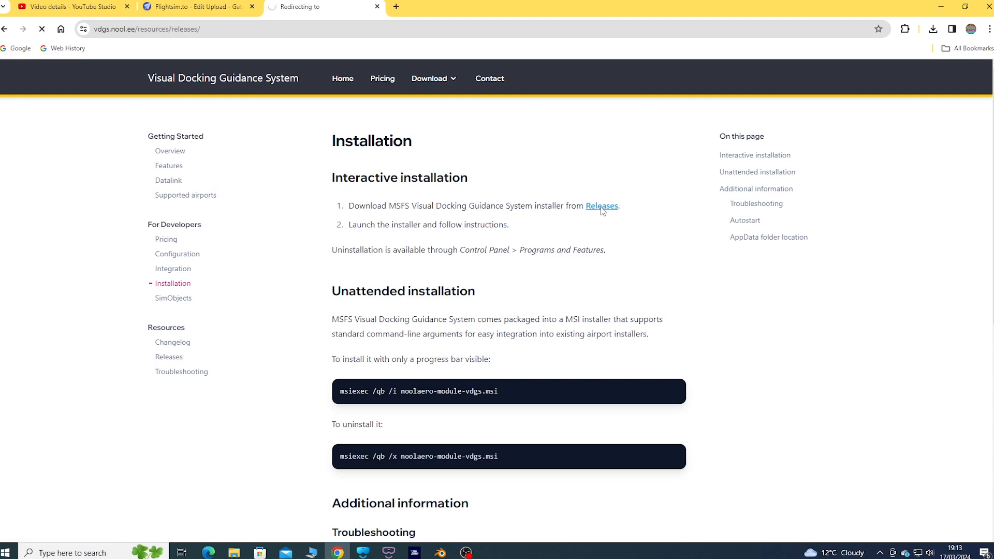
# - Download noolaero-module-vdgs_latest.zip from the VDGS Releases listing
pyautogui.click(601, 206)
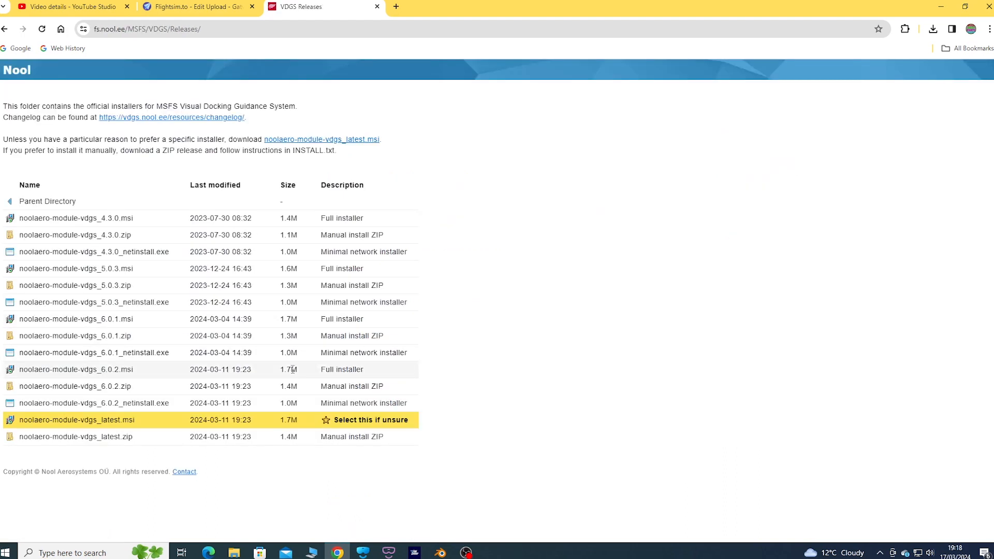
pyautogui.moveTo(76, 436)
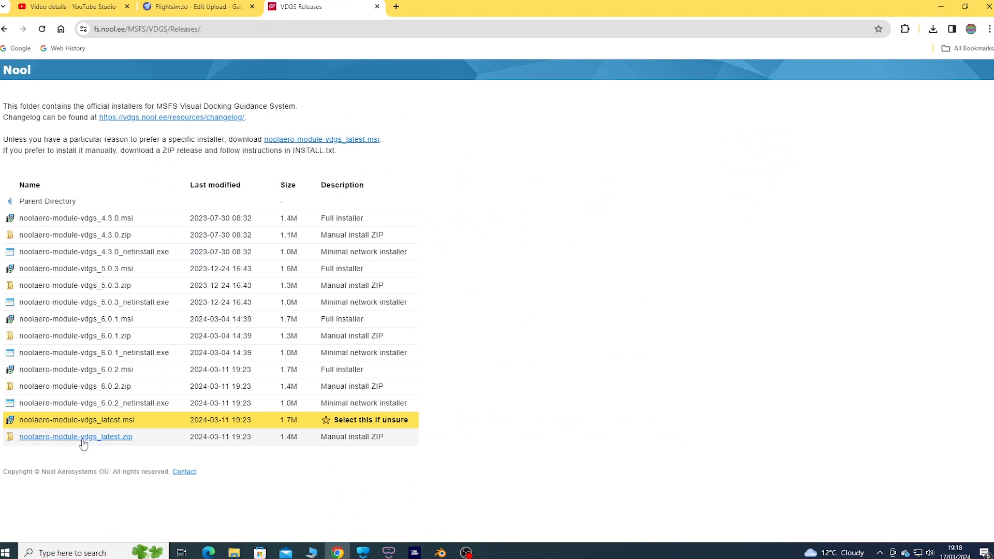
pyautogui.moveTo(217, 445)
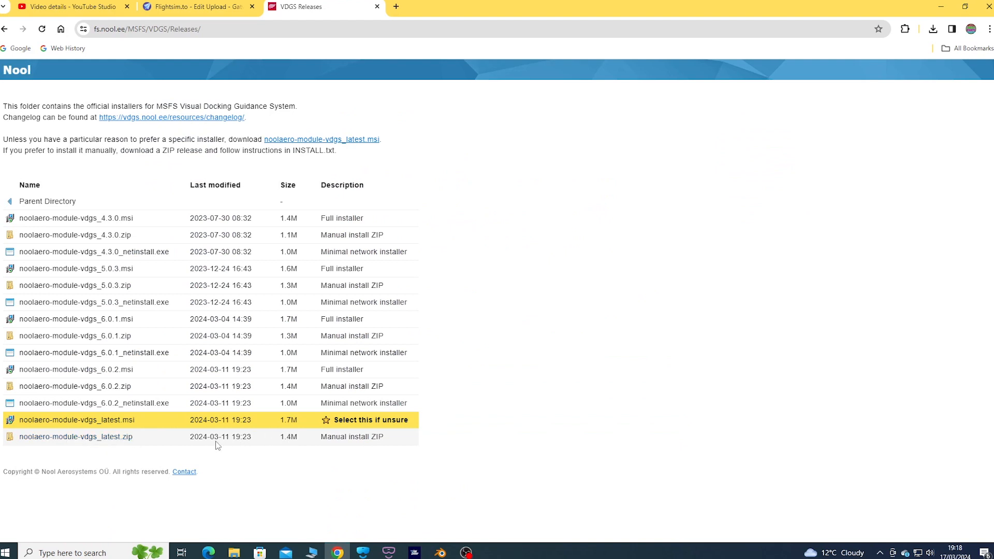
pyautogui.moveTo(192, 443)
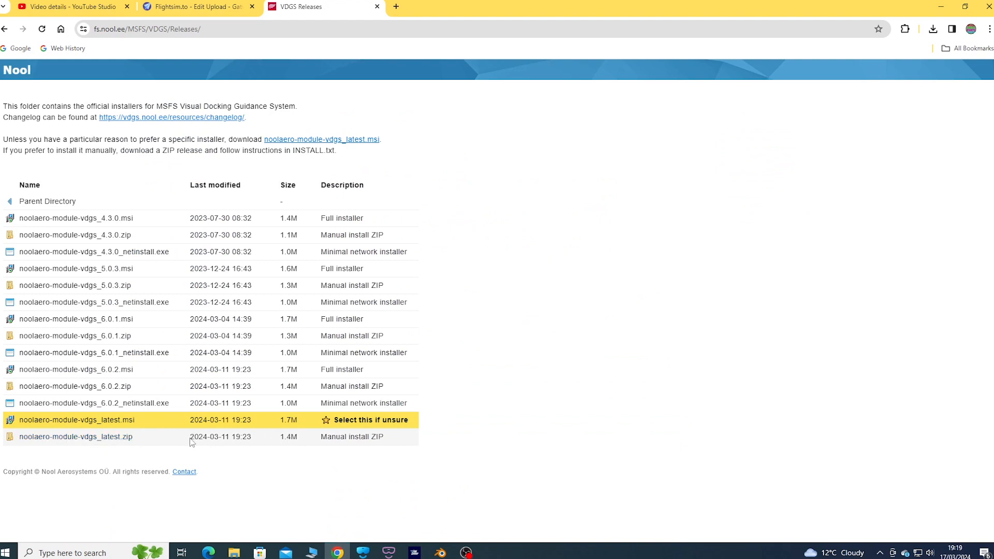
pyautogui.moveTo(76, 435)
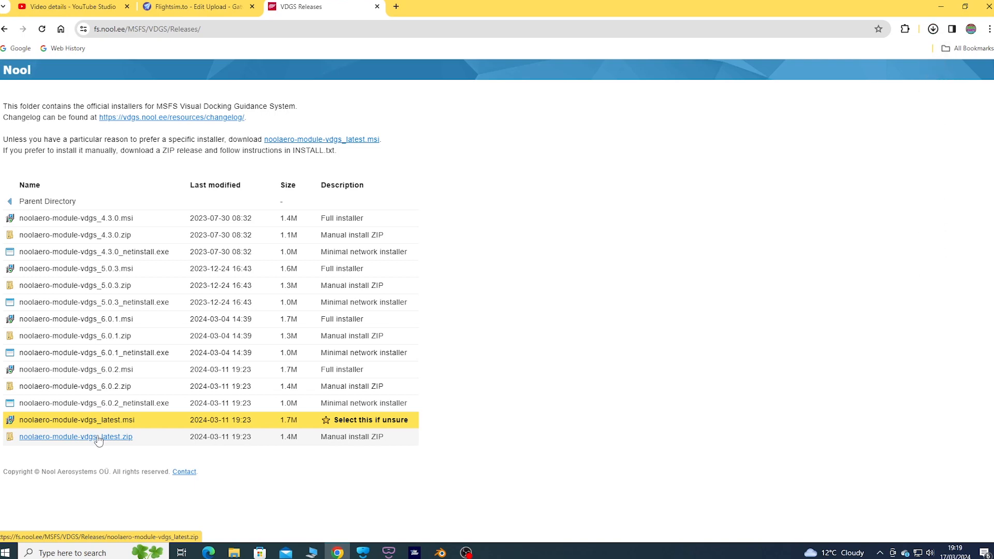
pyautogui.click(75, 436)
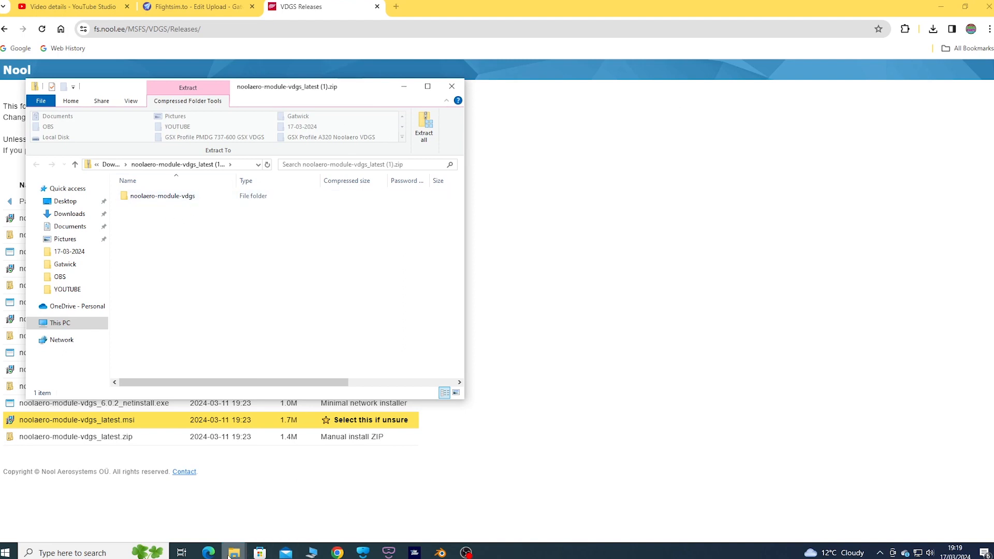
pyautogui.moveTo(234, 552)
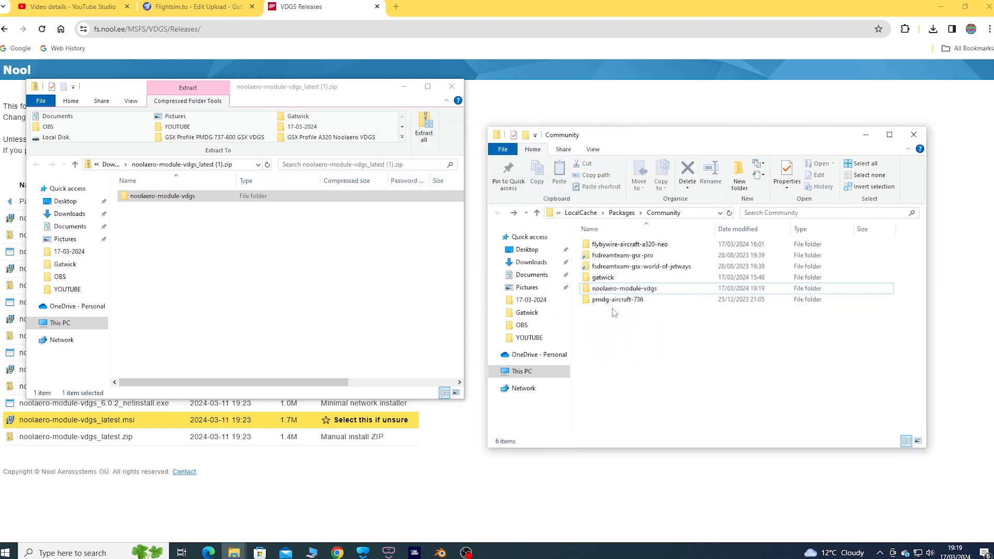
# - Open the noolaero-module-vdgs folder in Community and select the Rescan devices shortcut
pyautogui.doubleClick(622, 288)
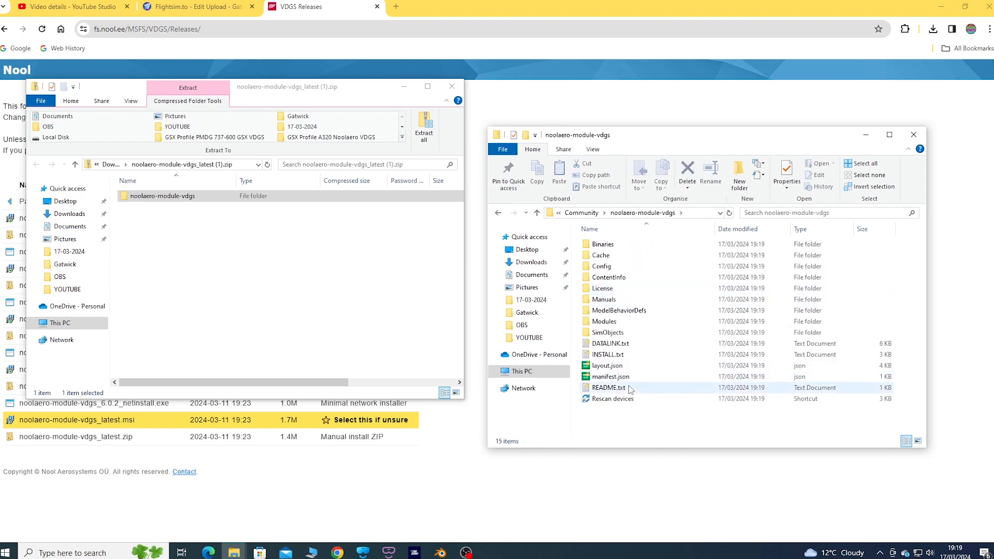
pyautogui.click(612, 398)
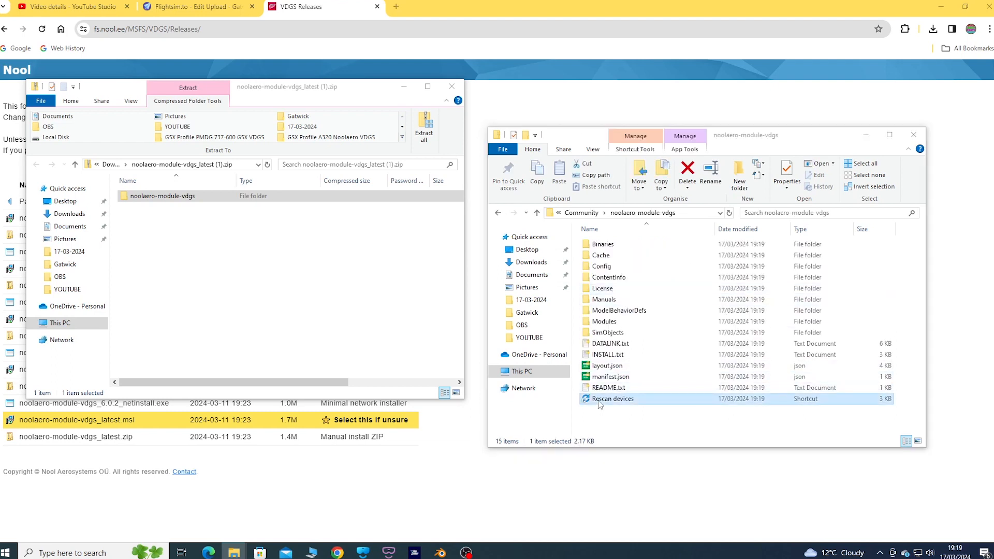
# - Run Rescan devices past the security warning, finding 188 docking devices, then close it
pyautogui.doubleClick(613, 398)
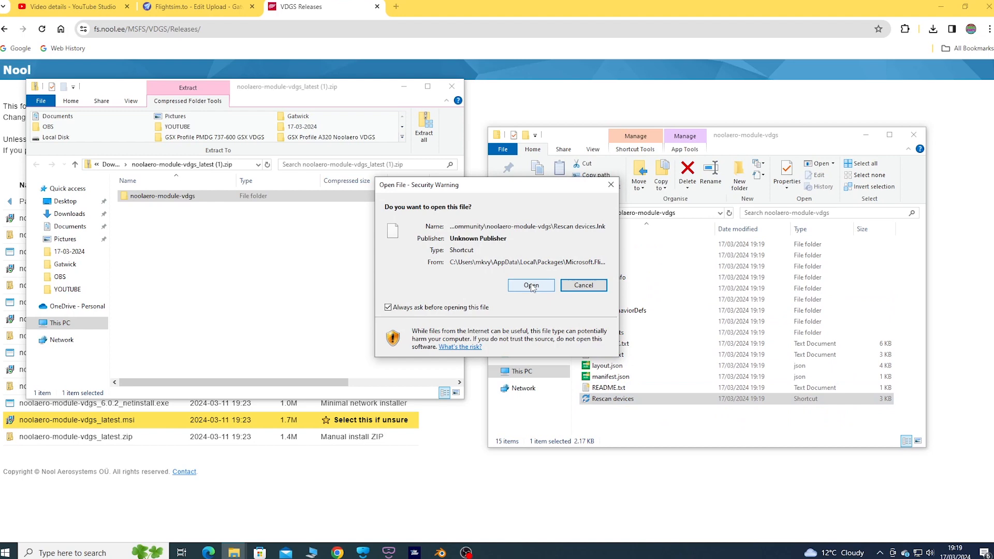
pyautogui.click(530, 286)
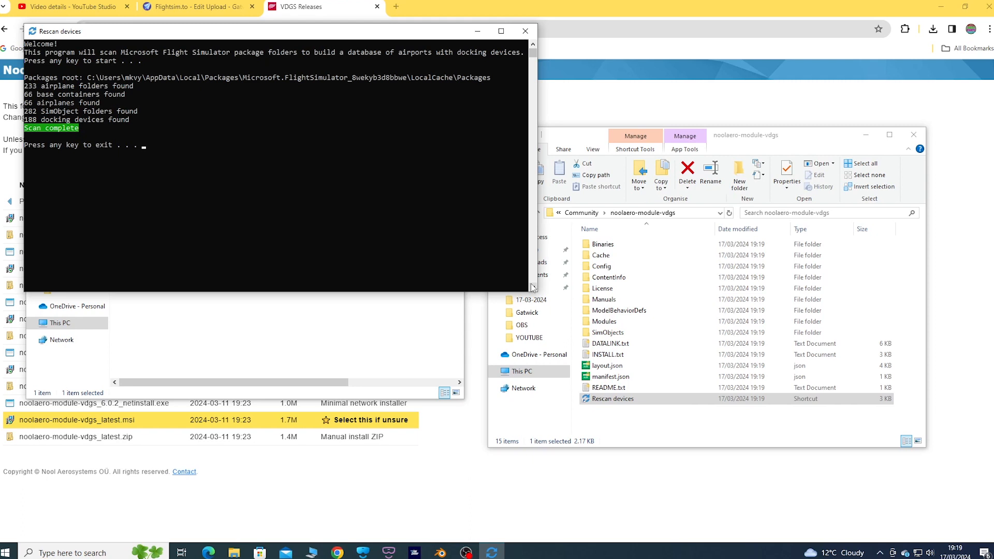
pyautogui.click(524, 31)
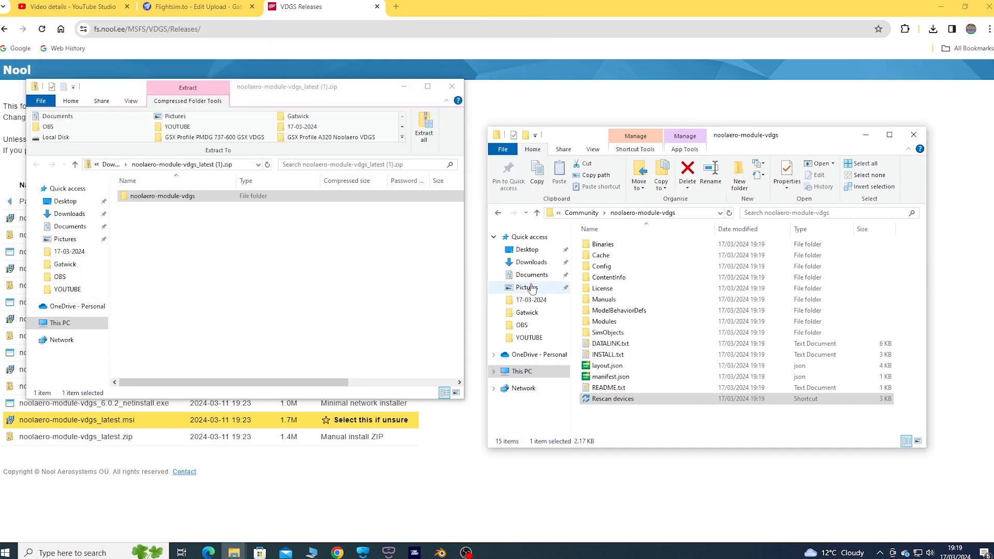